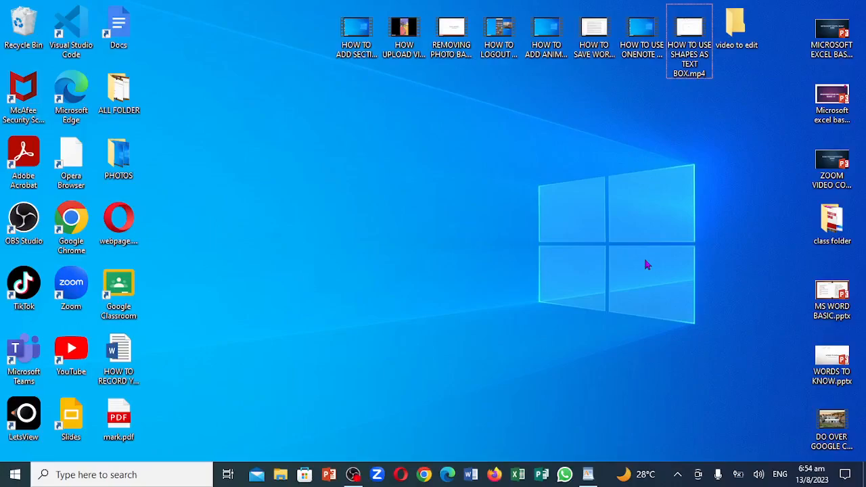
mouse_move(581, 372)
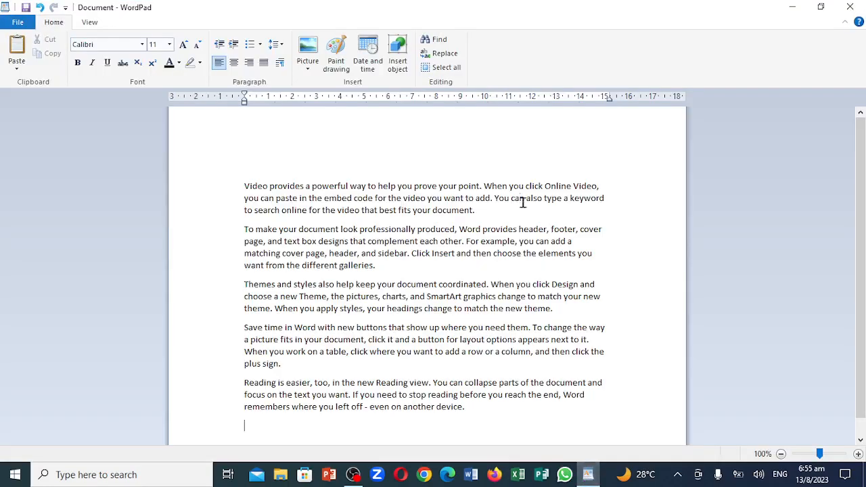
mouse_move(292, 222)
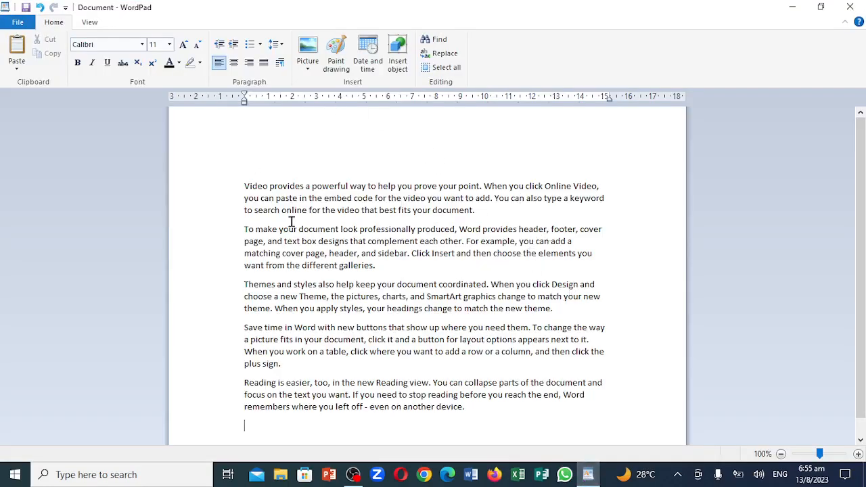
mouse_move(381, 252)
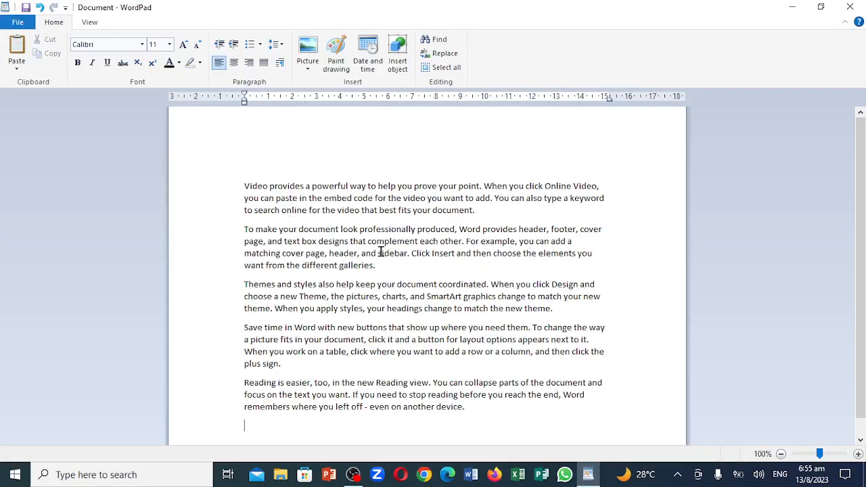
mouse_move(292, 186)
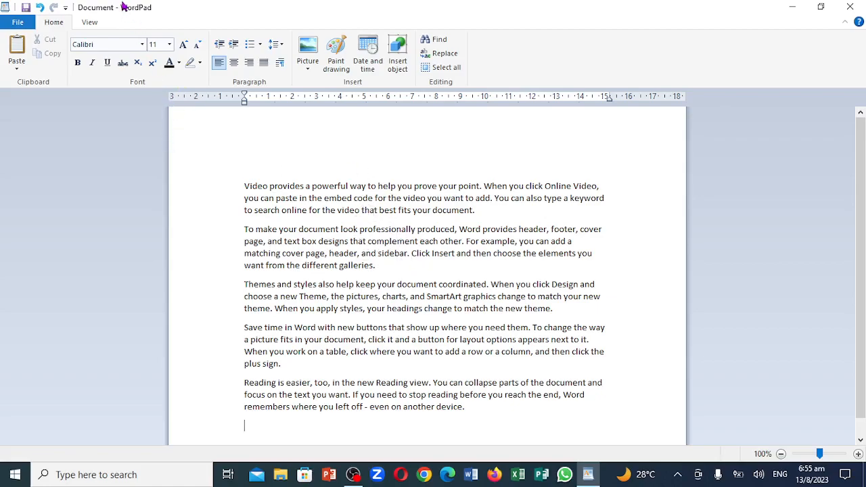
mouse_move(142, 20)
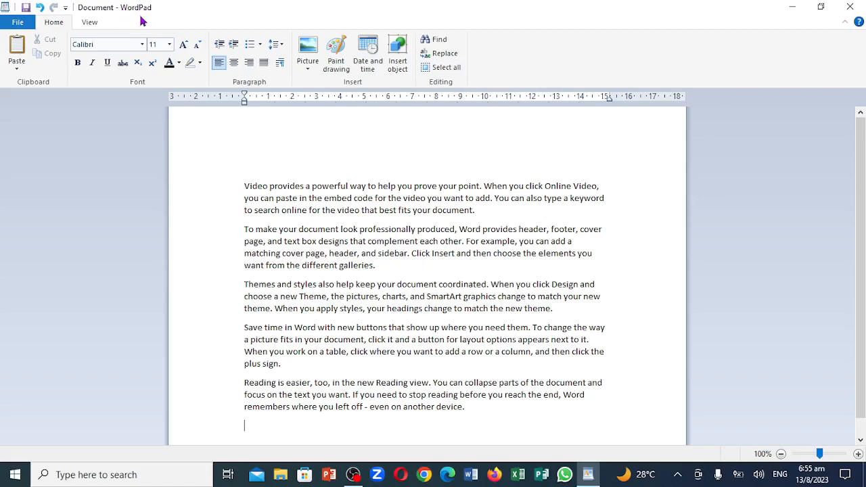
mouse_move(352, 204)
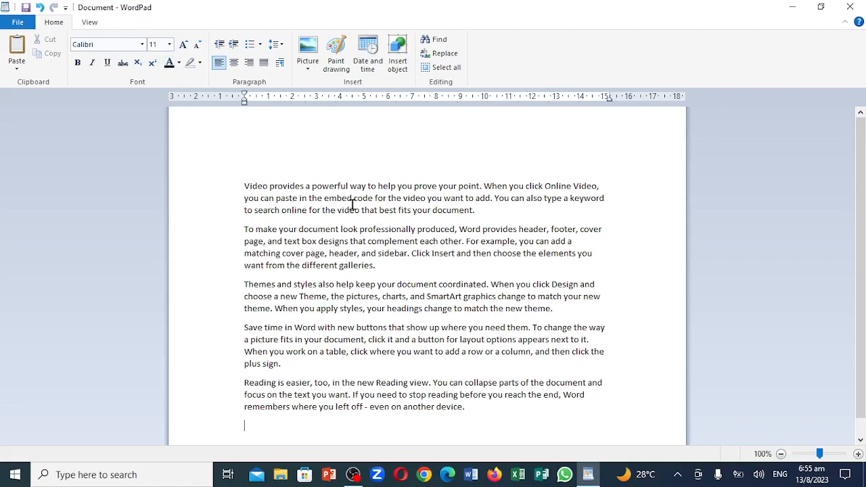
mouse_move(300, 178)
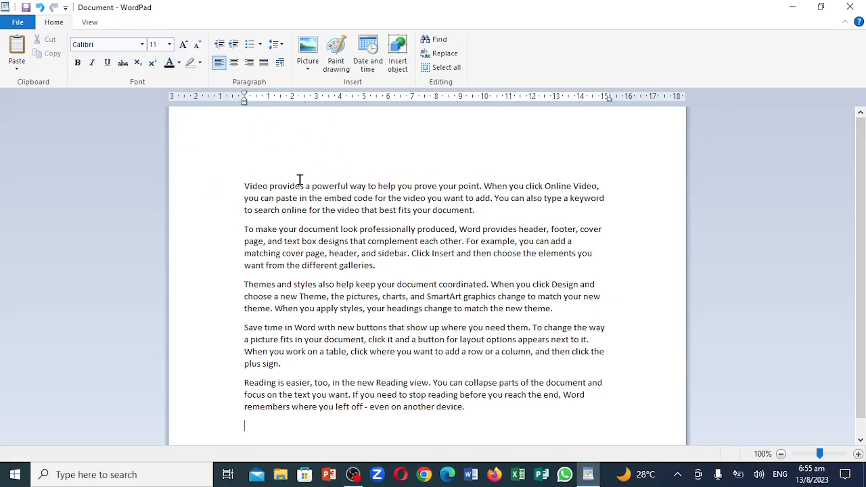
mouse_move(310, 182)
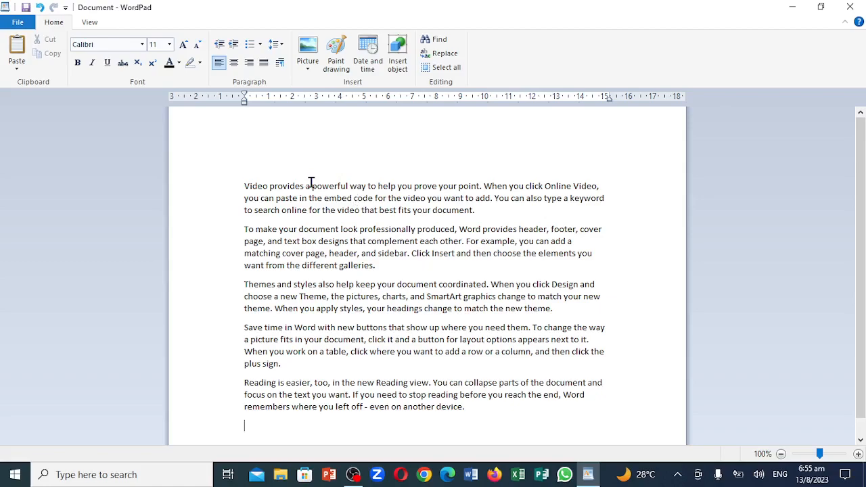
mouse_move(413, 137)
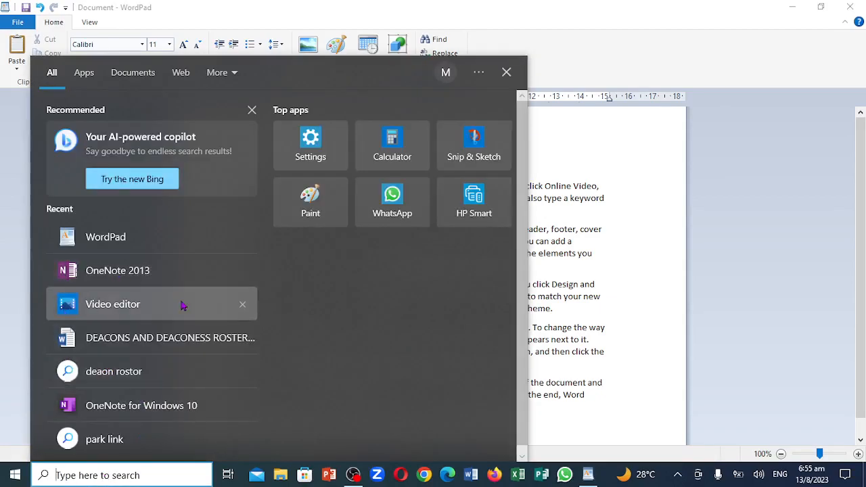
mouse_move(105, 235)
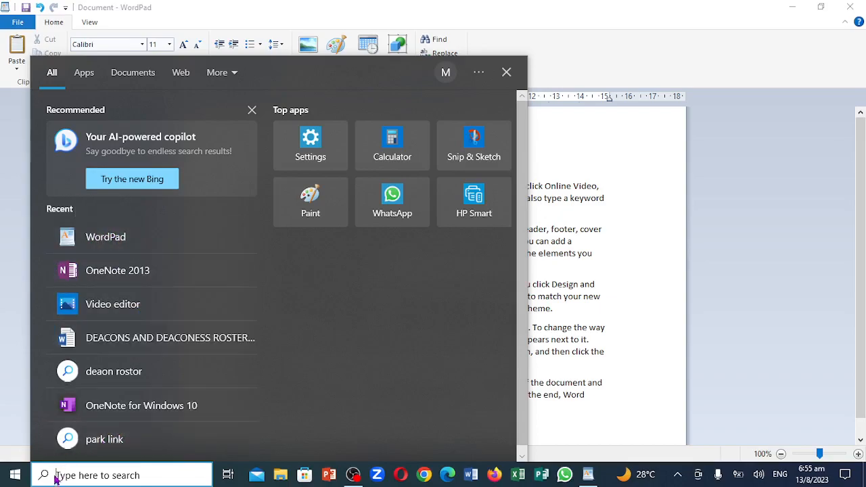
mouse_move(600, 142)
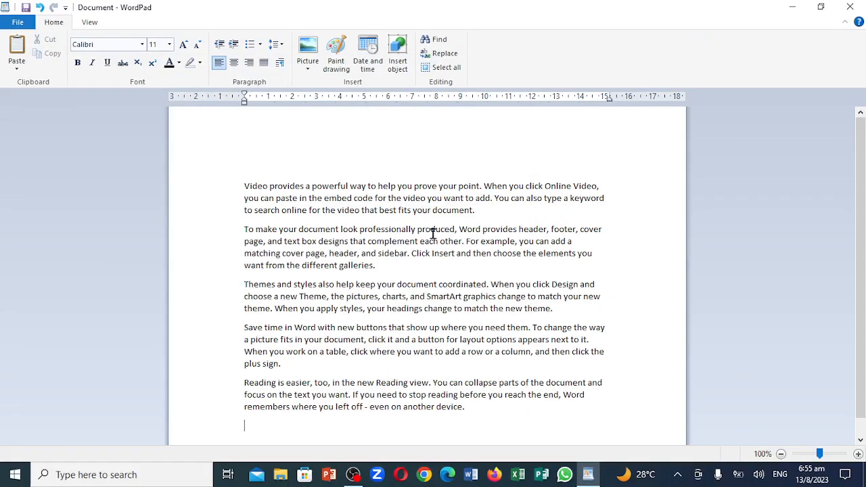
mouse_move(309, 250)
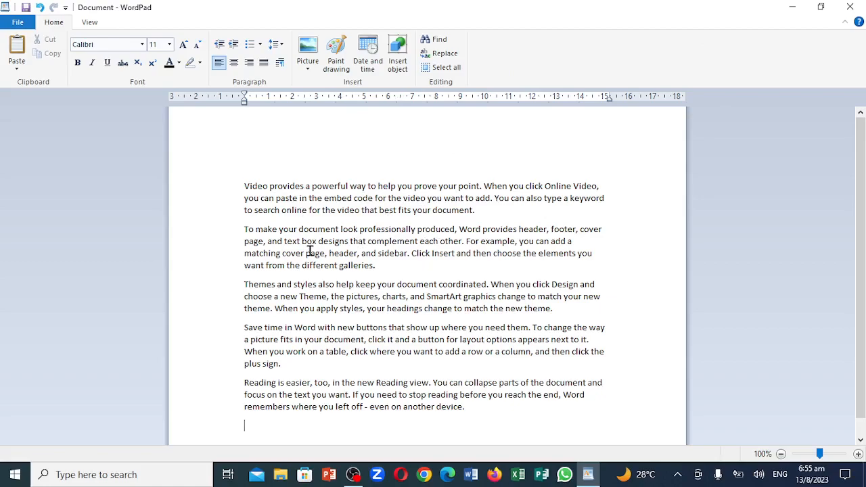
mouse_move(165, 164)
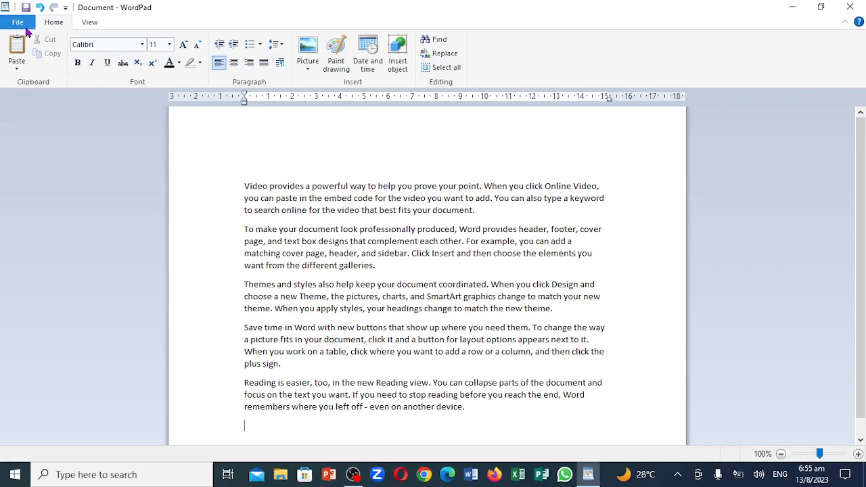
Show WordPad's File menu with its recent documents and print actions.
left_click(16, 21)
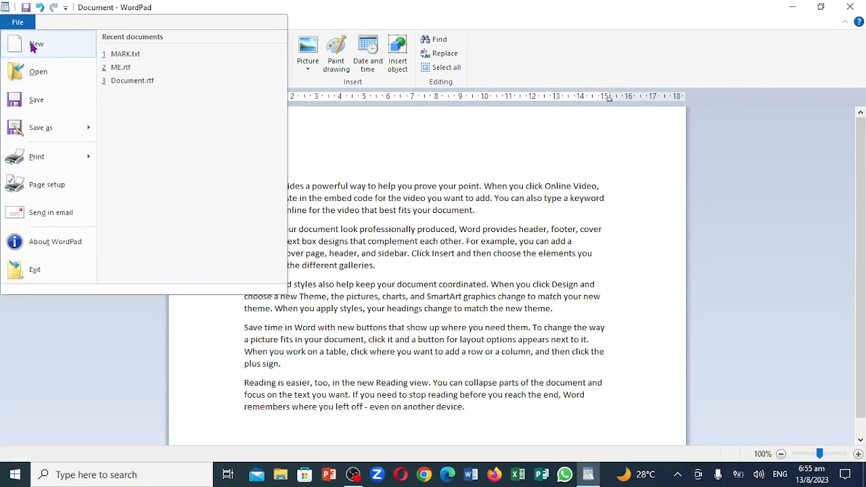
mouse_move(35, 100)
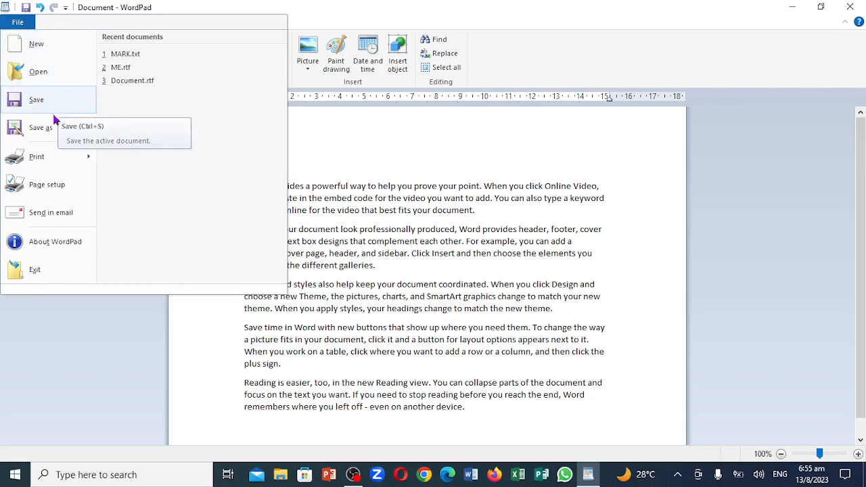
mouse_move(68, 196)
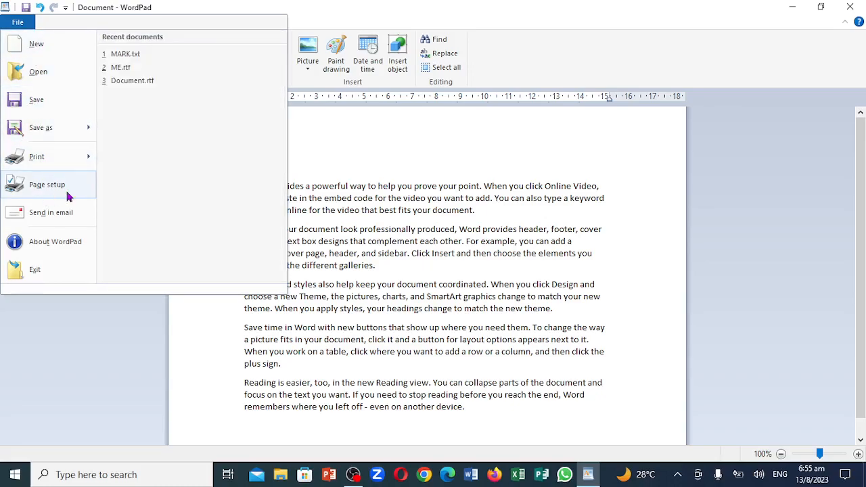
mouse_move(61, 264)
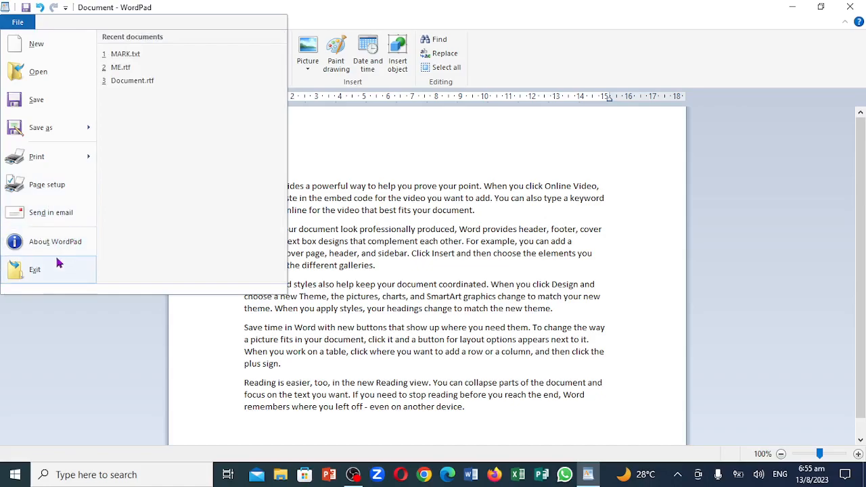
mouse_move(61, 278)
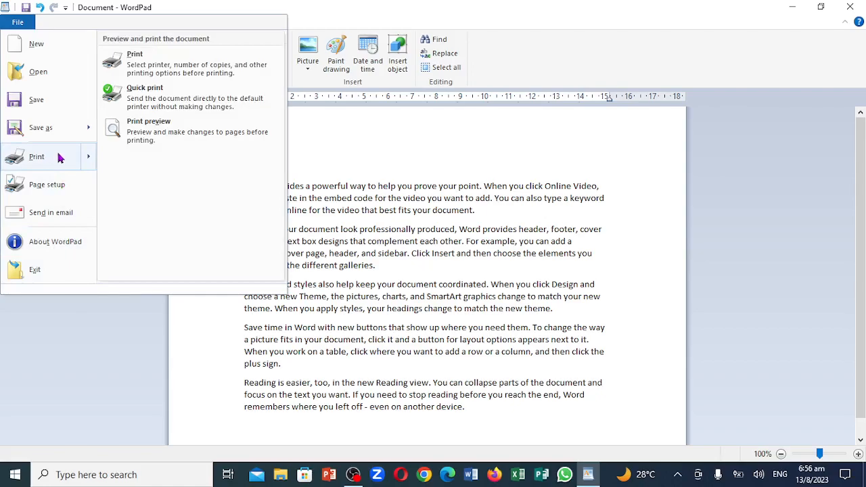
mouse_move(159, 129)
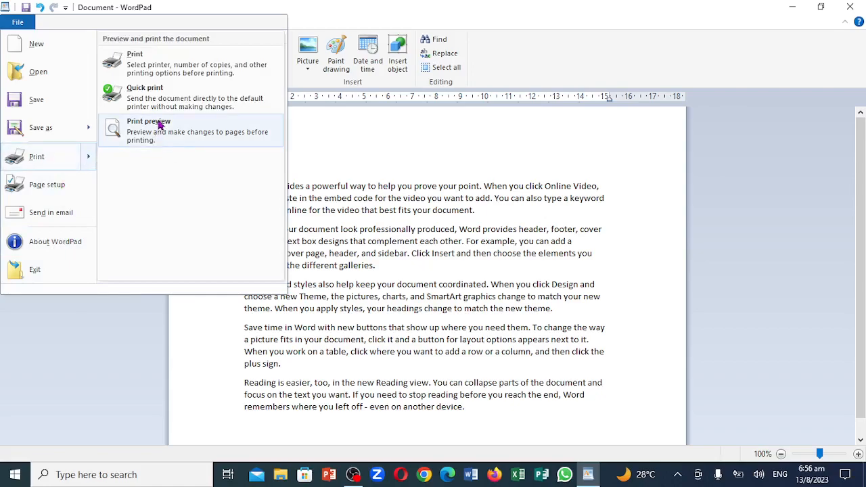
mouse_move(168, 92)
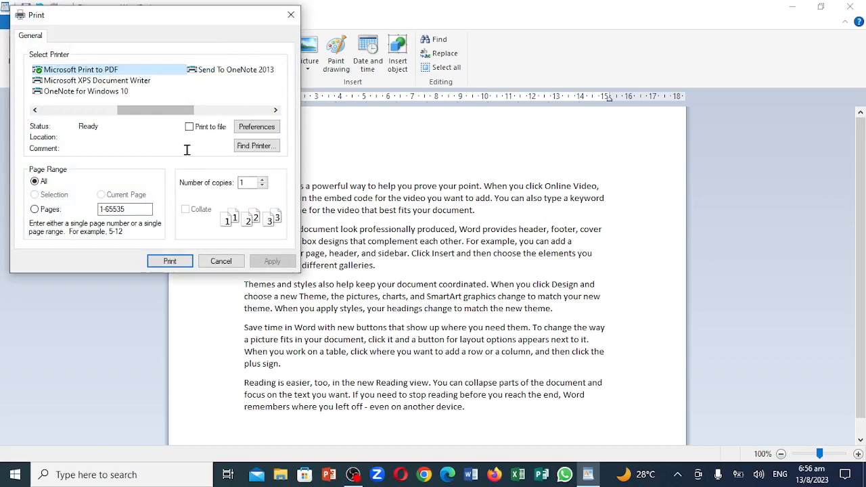
mouse_move(214, 135)
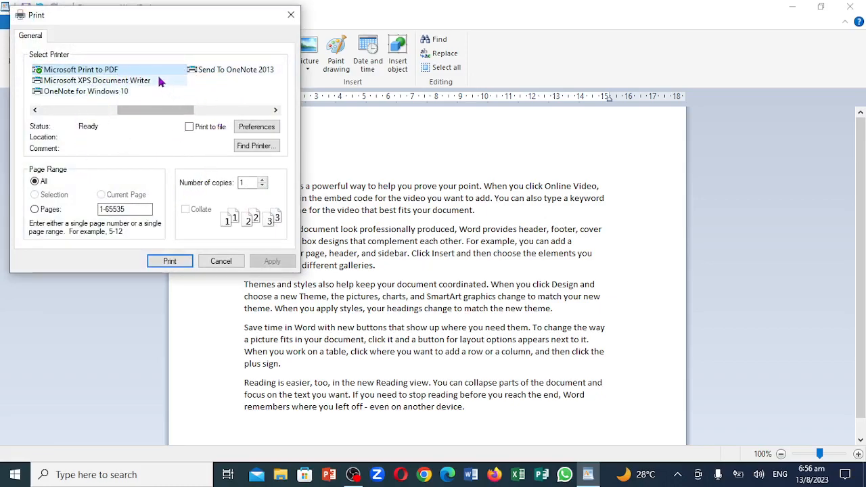
mouse_move(67, 82)
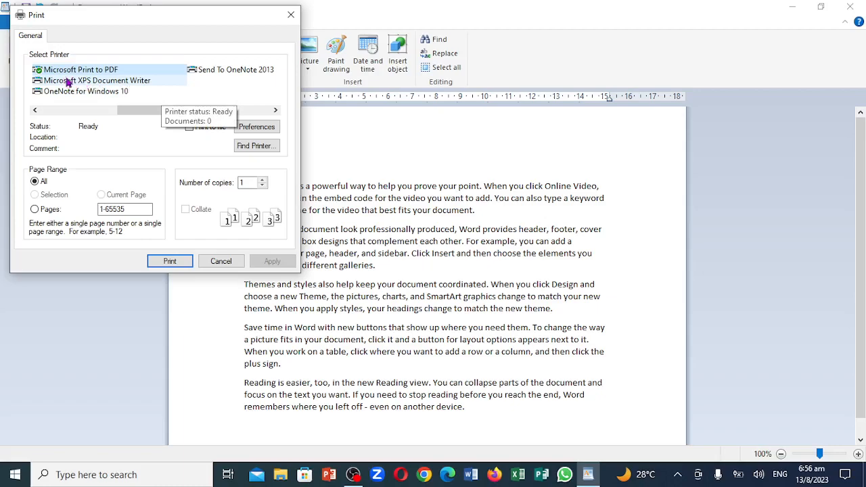
mouse_move(67, 73)
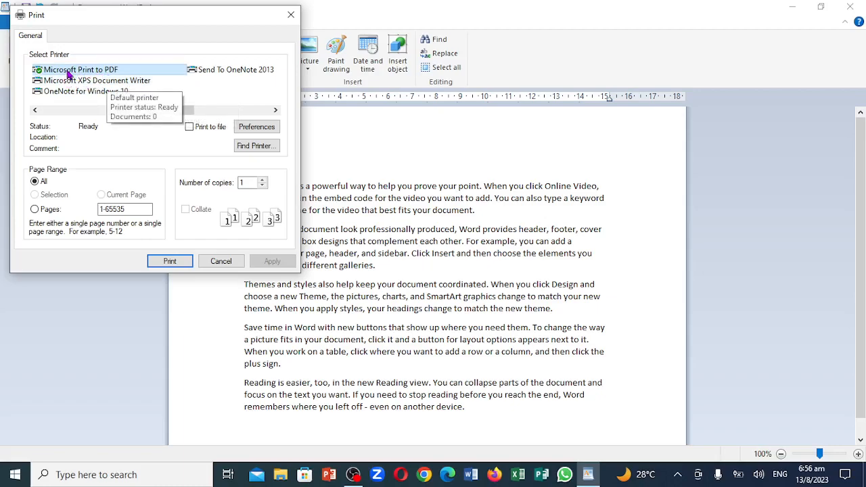
mouse_move(108, 76)
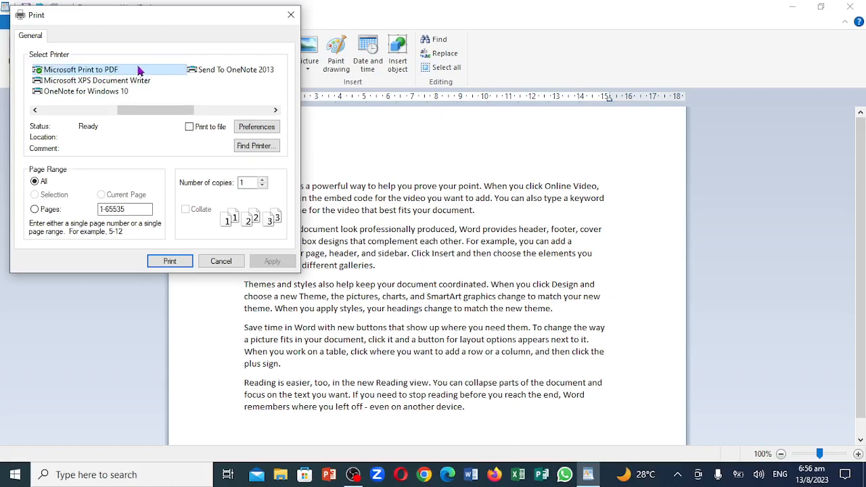
left_click(170, 259)
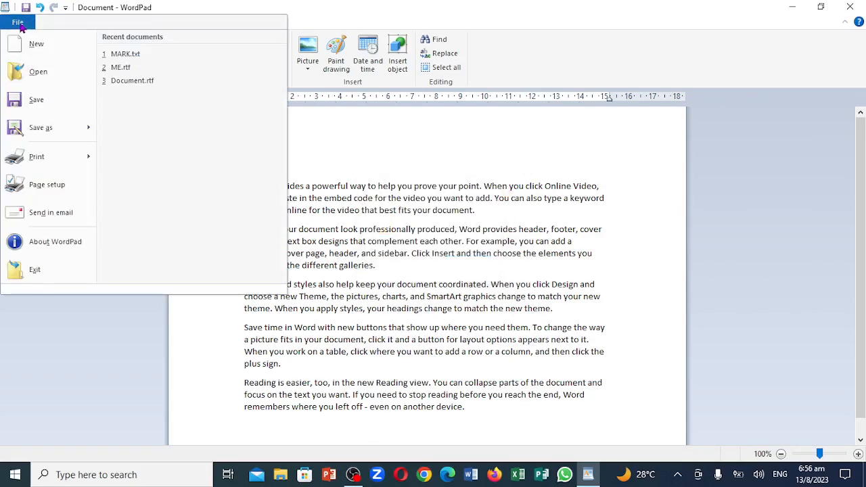
Reach the Print dialog from File > Print > Print.
left_click(37, 157)
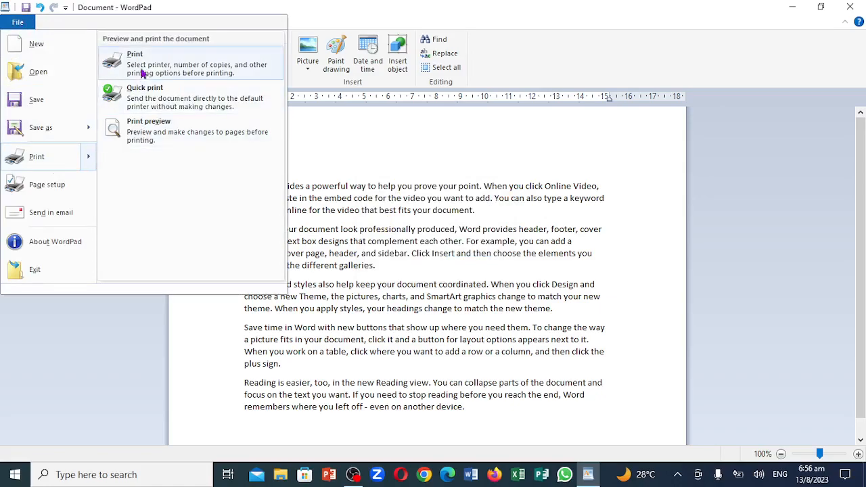
left_click(135, 61)
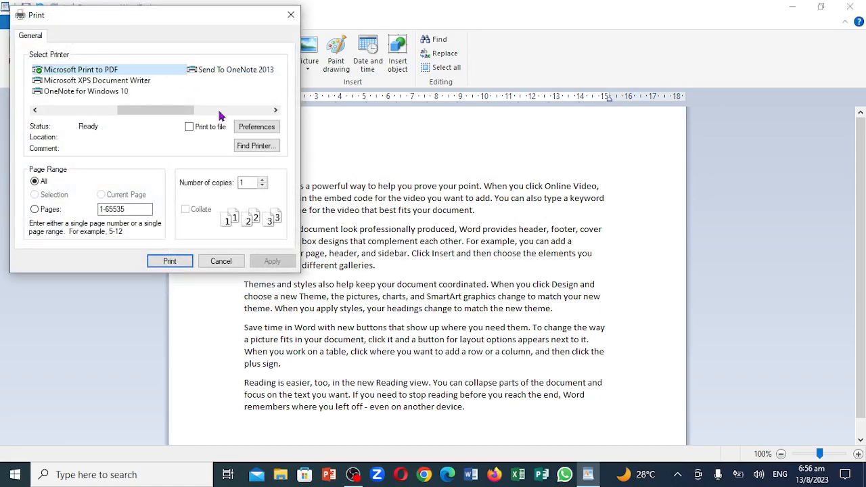
mouse_move(40, 108)
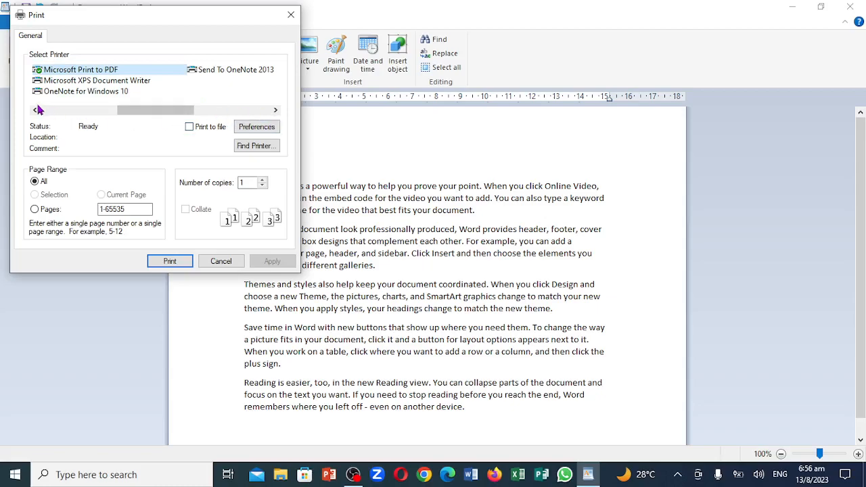
left_click(35, 110)
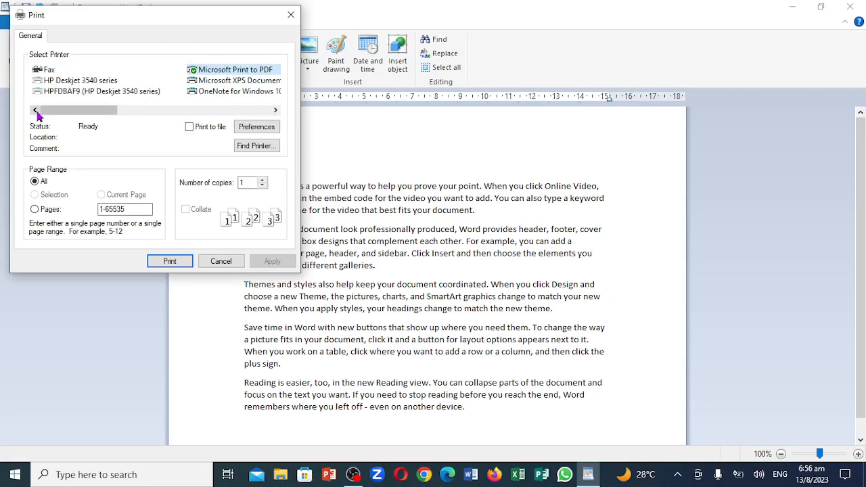
mouse_move(292, 98)
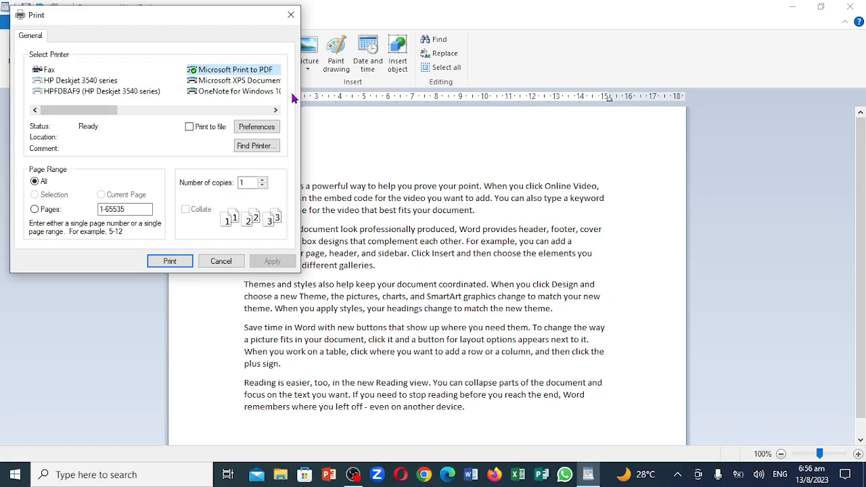
left_click(276, 110)
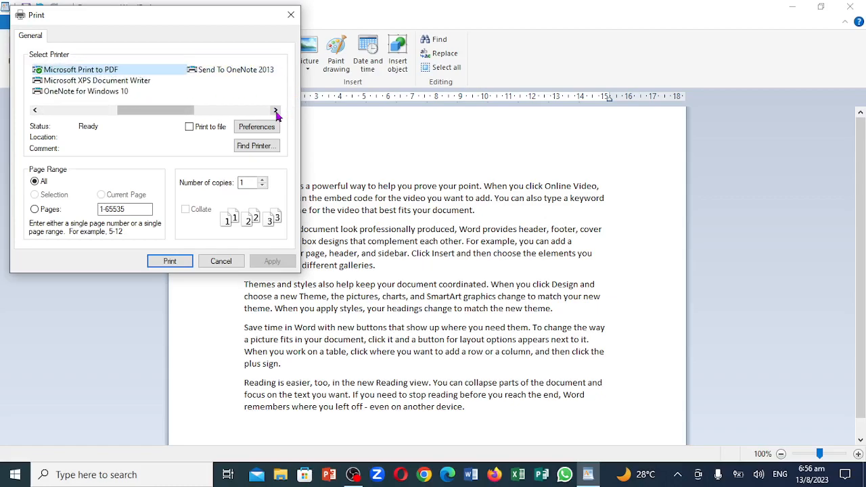
mouse_move(109, 71)
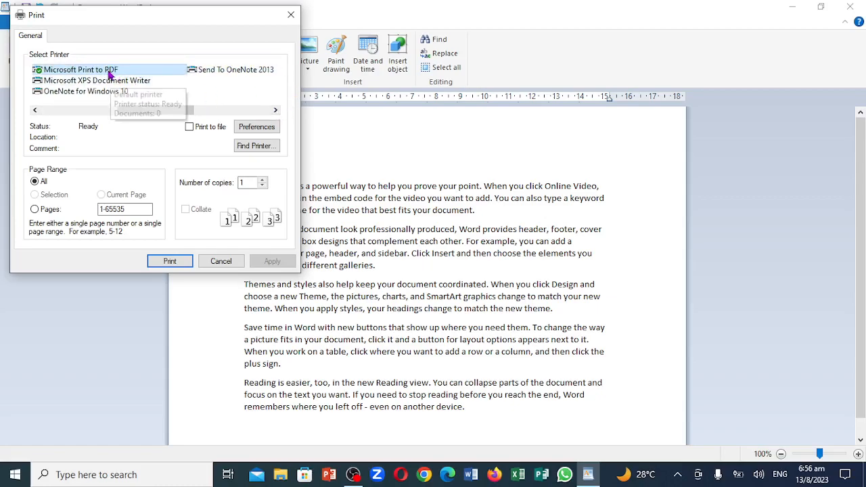
Print the document to the Microsoft Print to PDF printer.
left_click(82, 69)
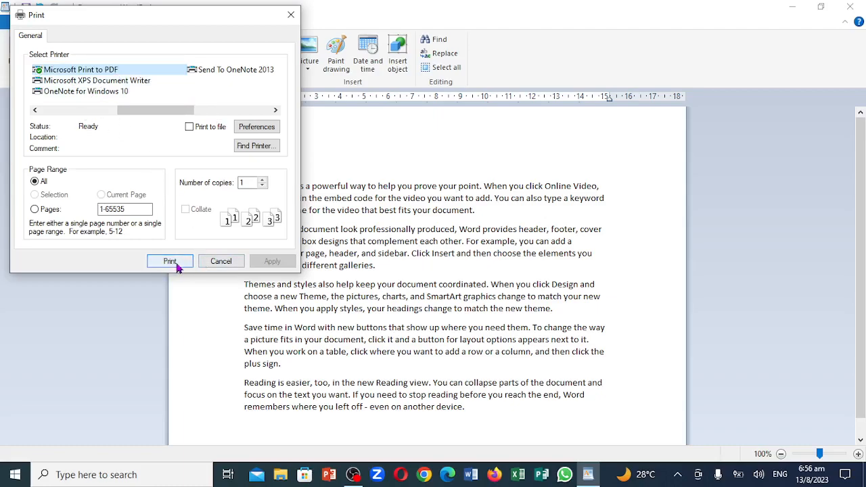
left_click(171, 261)
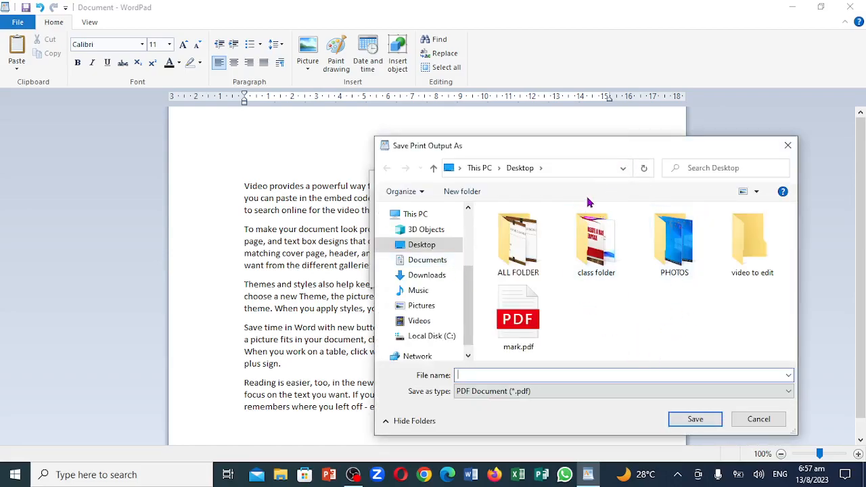
Save the PDF output as 'my project' on the Desktop.
left_click_drag(588, 146, 471, 111)
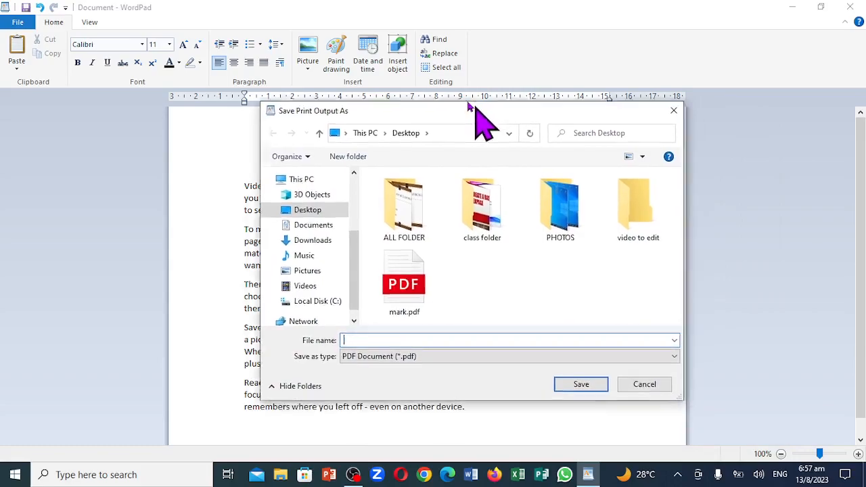
left_click_drag(474, 111, 416, 76)
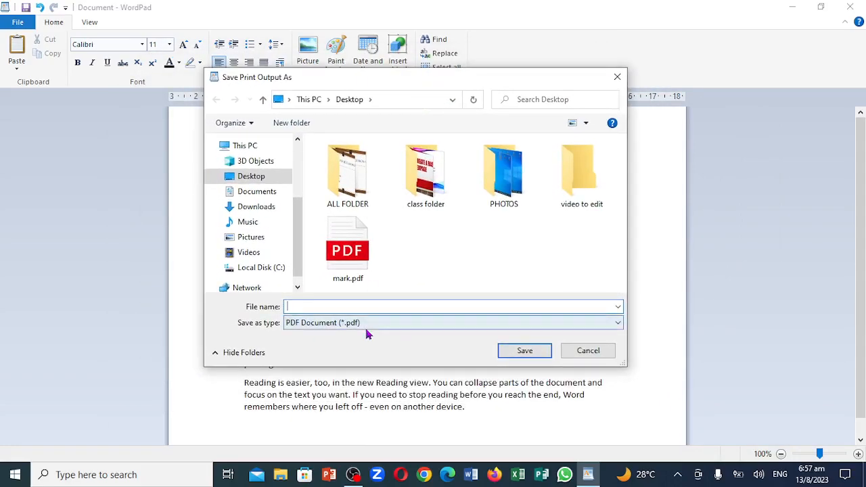
mouse_move(298, 317)
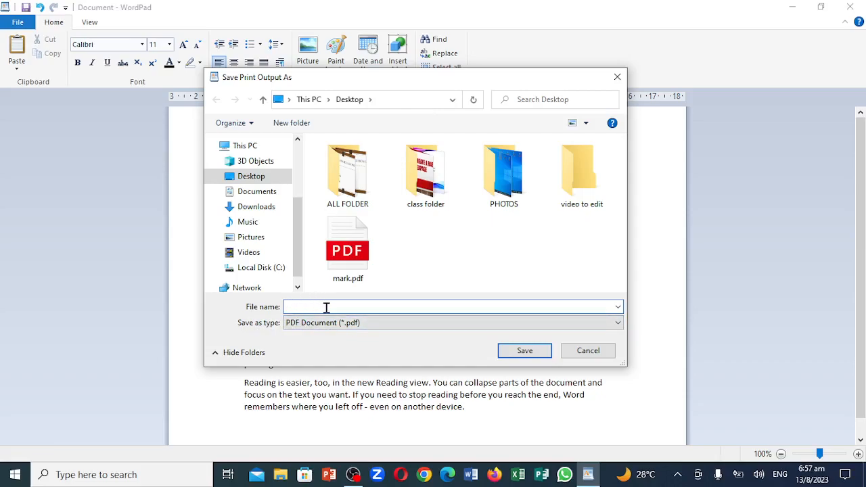
type("my")
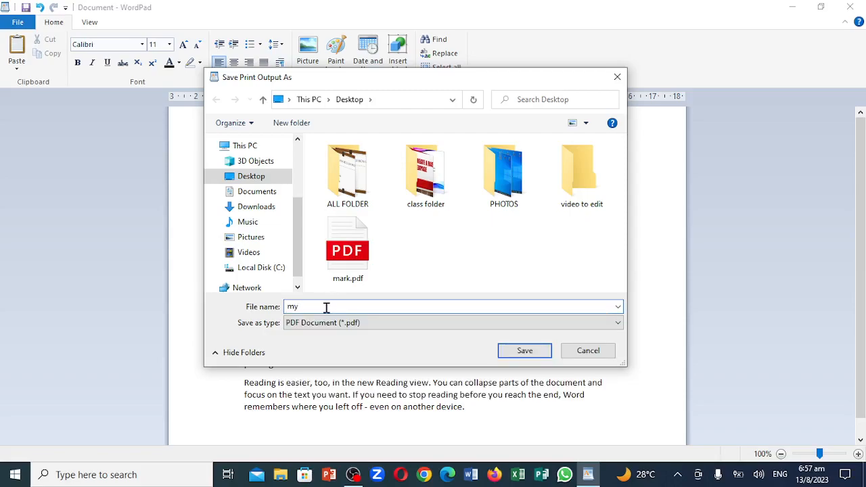
type("pr")
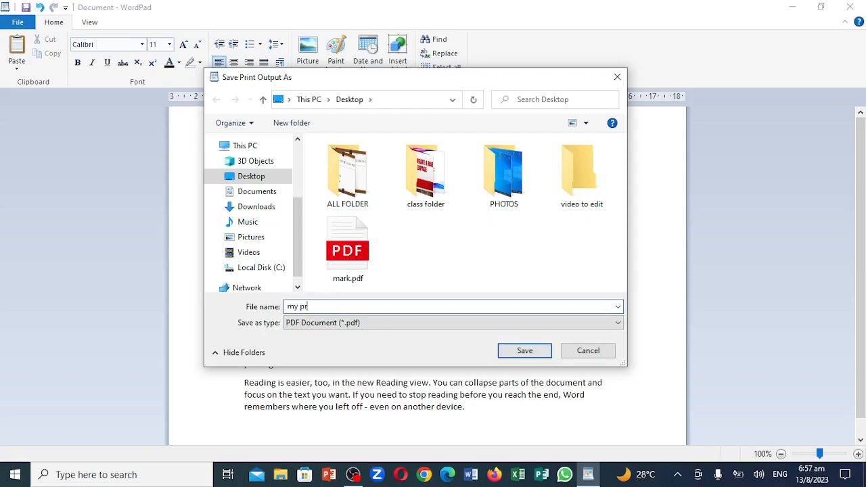
type("oject")
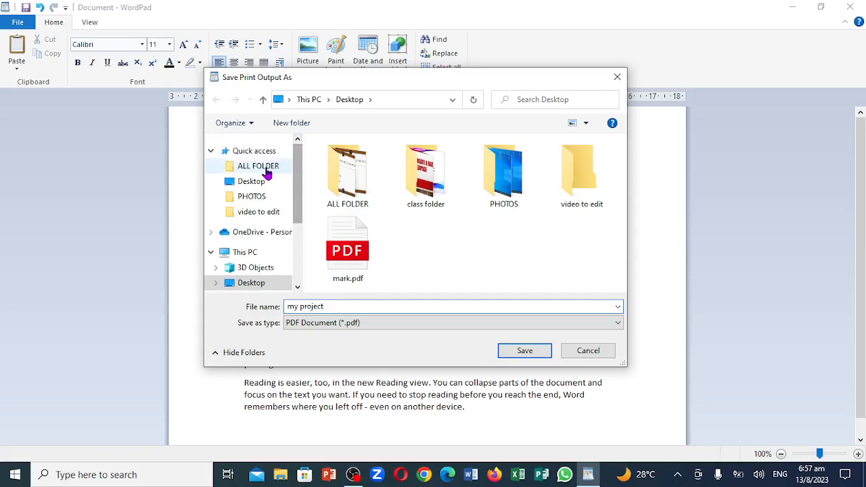
left_click(252, 181)
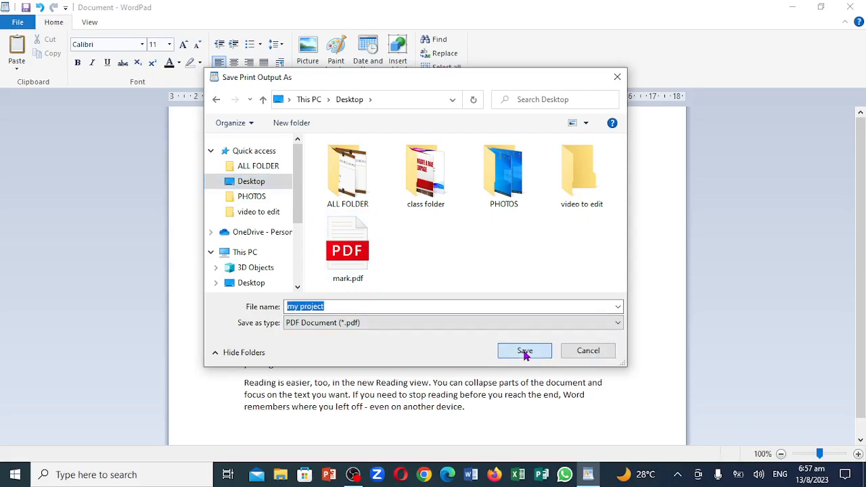
left_click(525, 350)
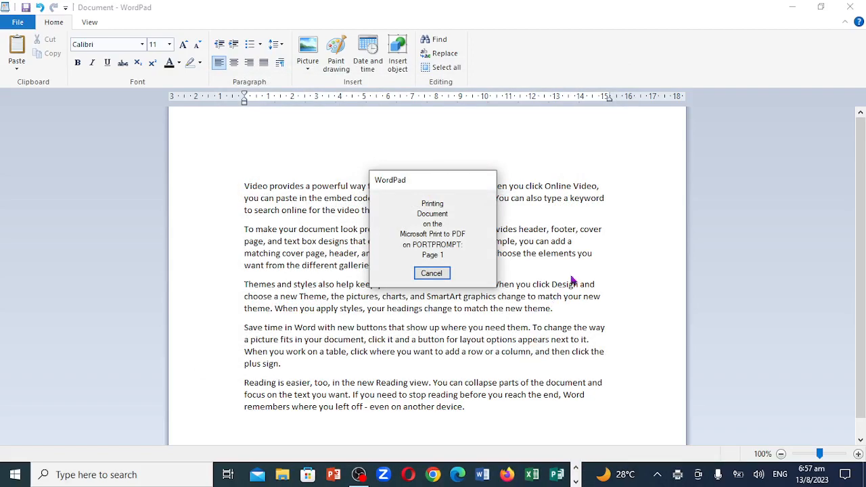
Let printing finish and minimize WordPad to reveal my project.pdf on the Desktop.
left_click(431, 273)
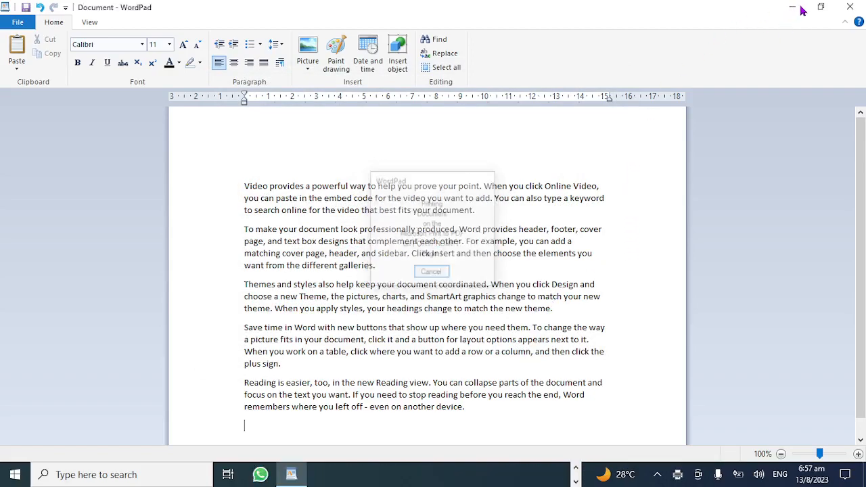
left_click(432, 270)
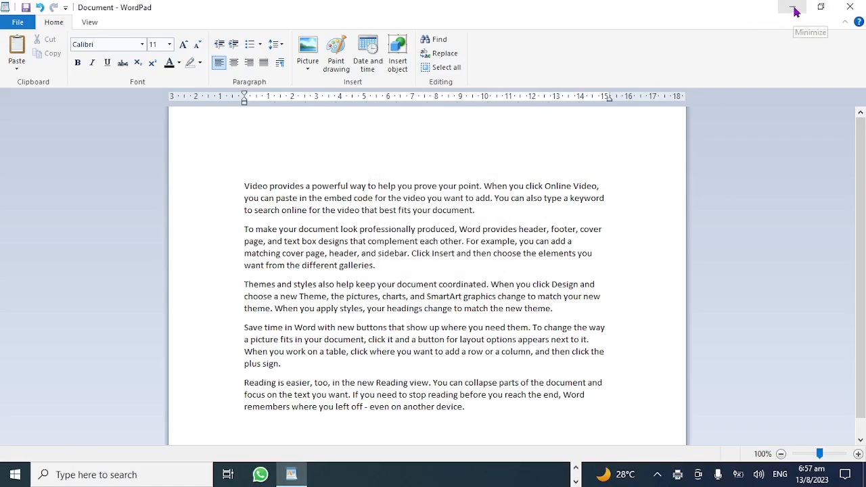
left_click(796, 8)
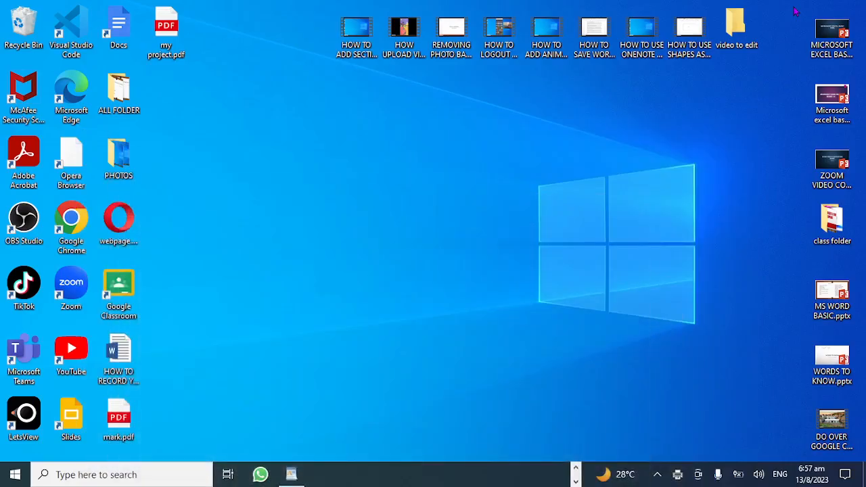
left_click(165, 29)
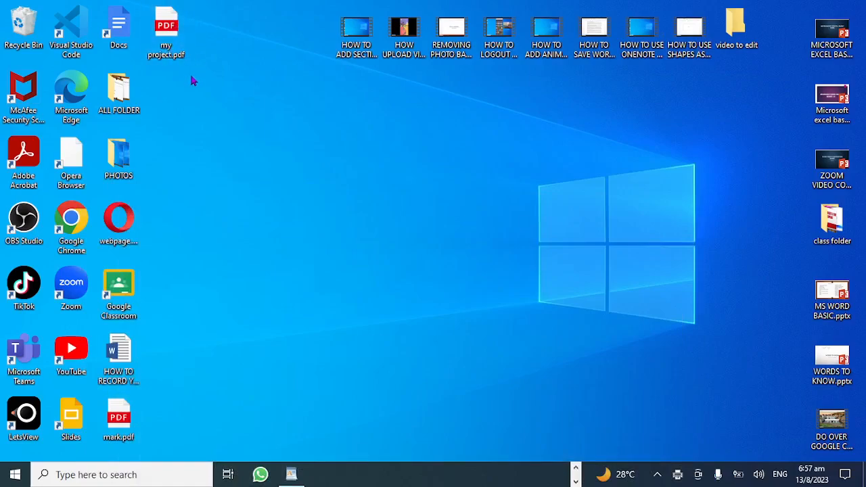
mouse_move(303, 431)
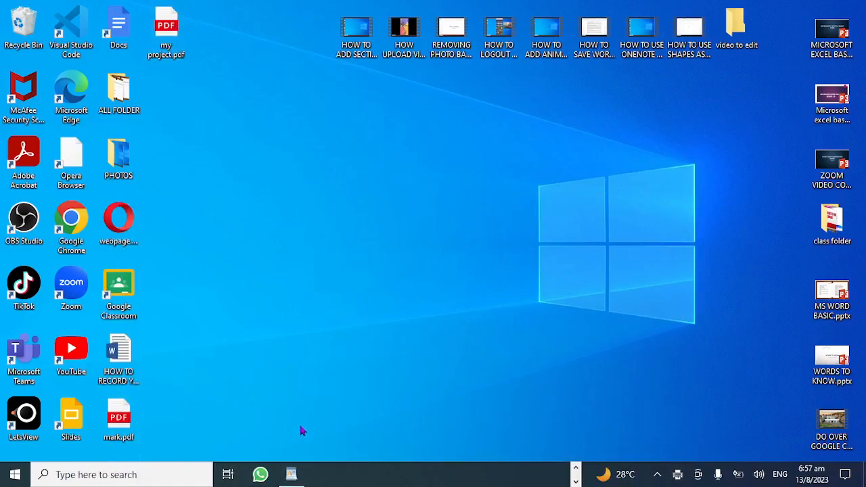